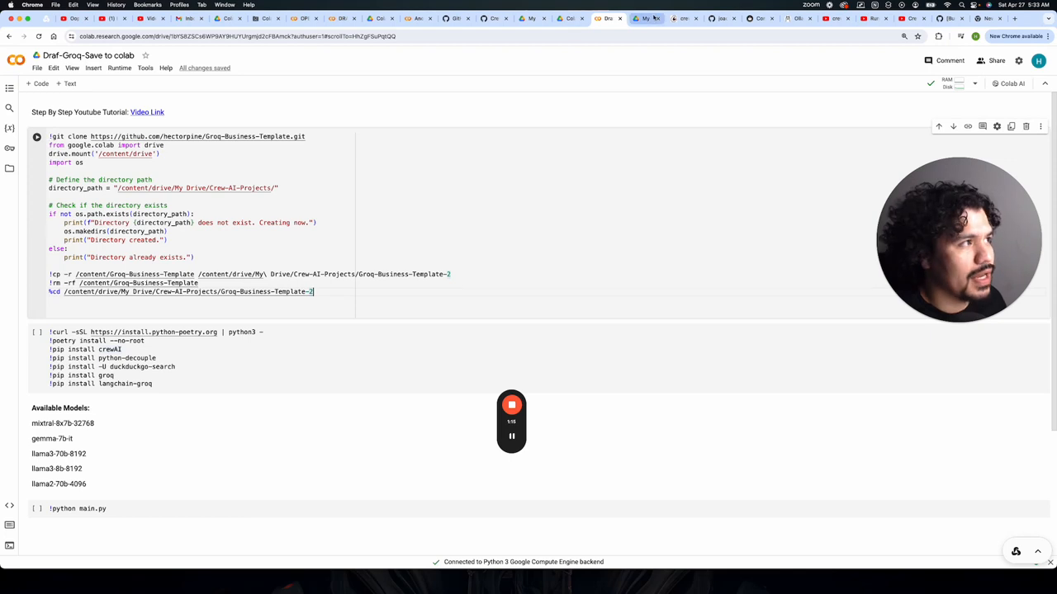
- Run the first code cell to clone Groq-Business-Template and request Google Drive access
click(647, 18)
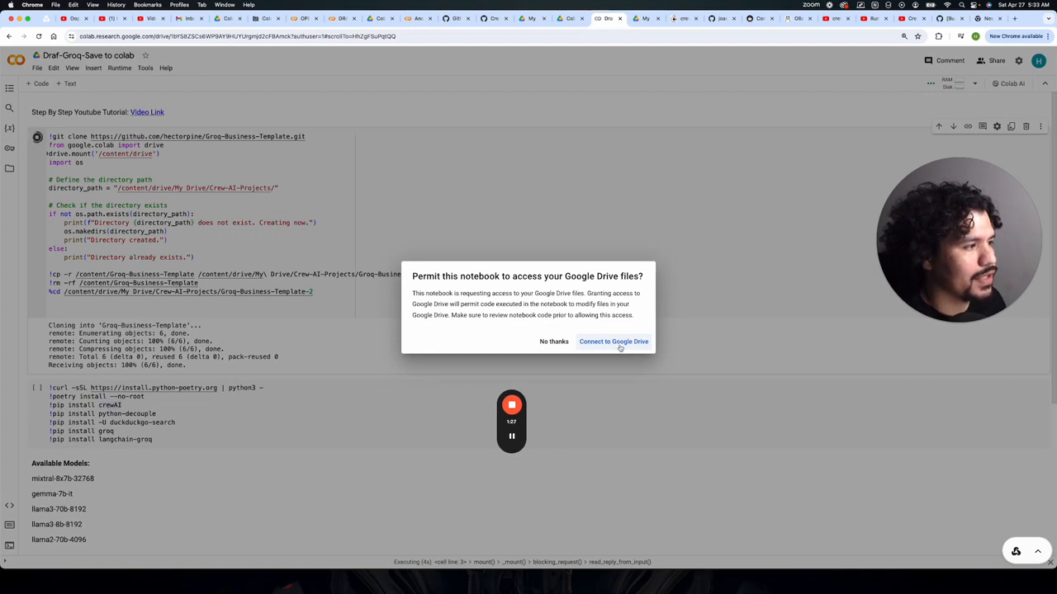
- Connect to Google Drive, pick the Google account, and approve access
click(614, 341)
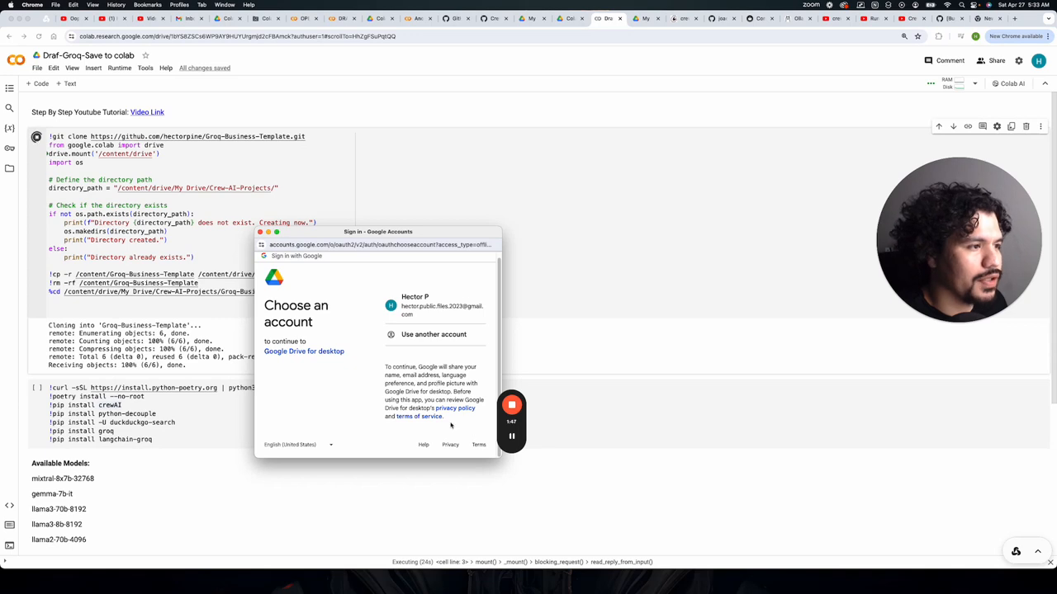
click(433, 306)
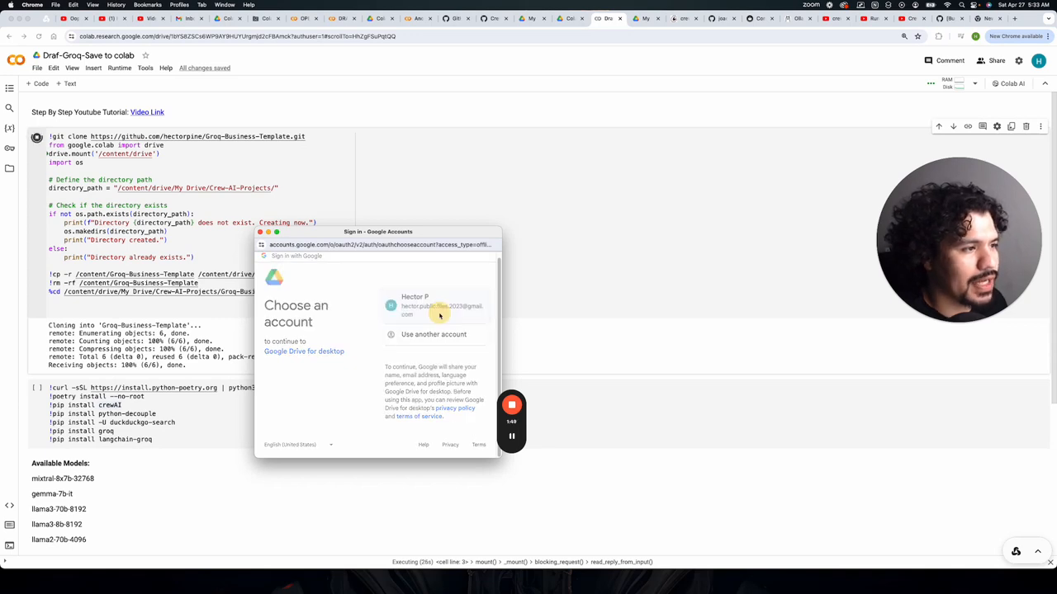
click(437, 310)
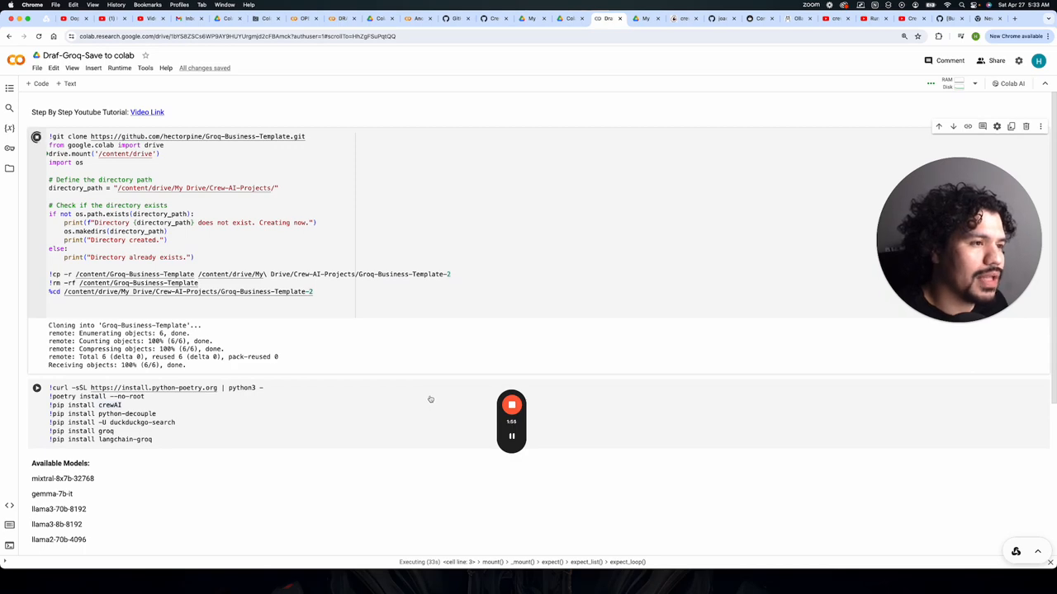
- Check the Google Drive tab and open the new Crew-AI-Projects folder in My Drive
click(647, 18)
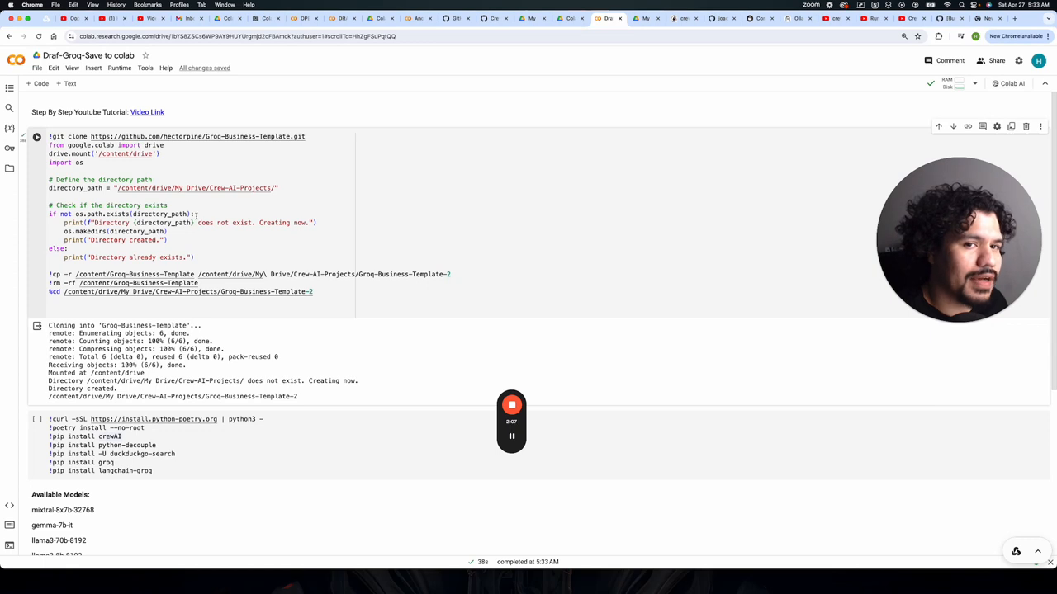
click(645, 18)
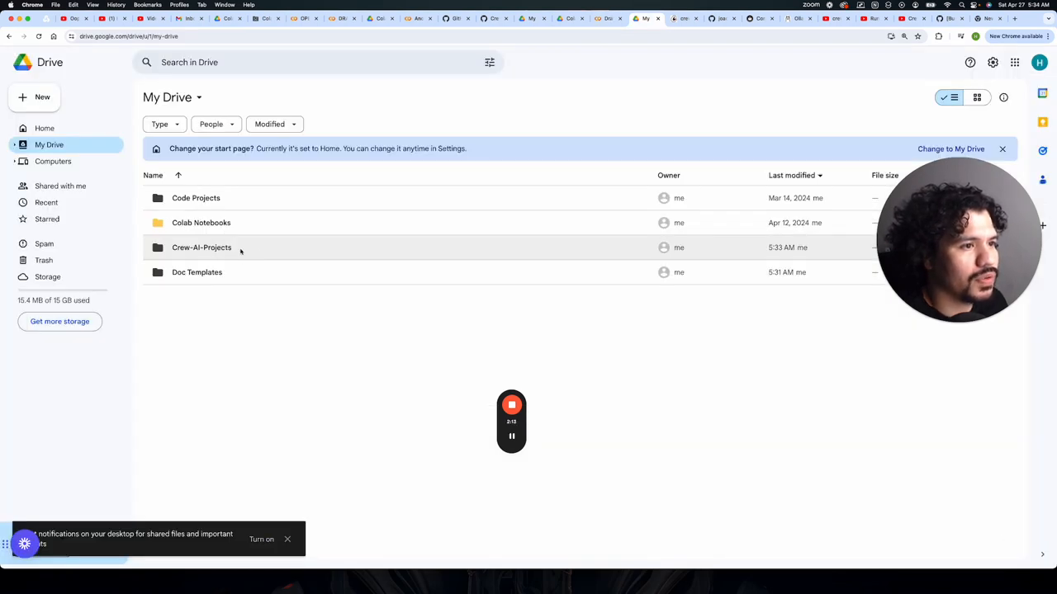
double_click(201, 247)
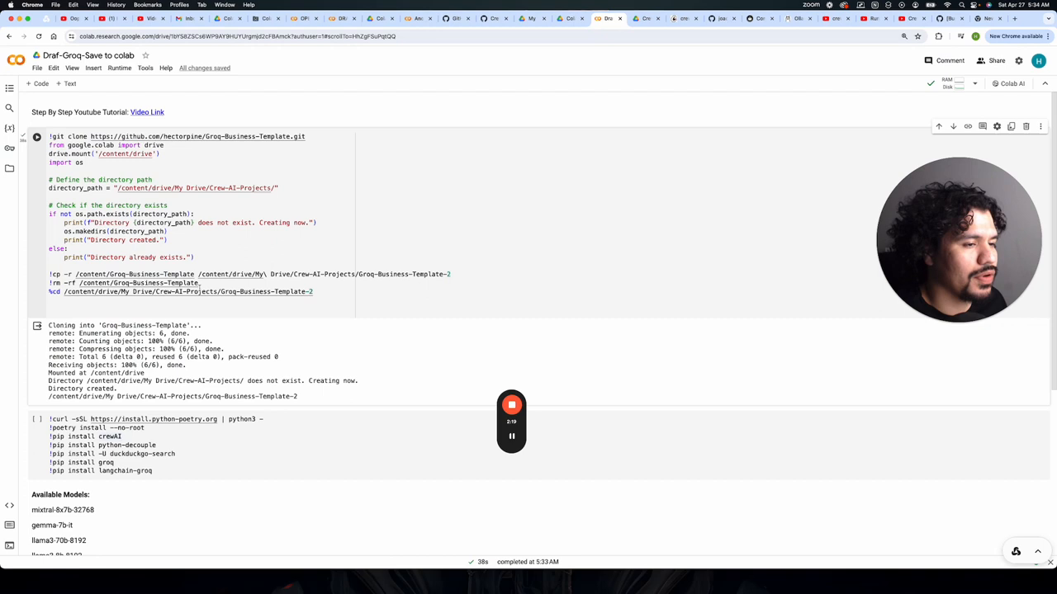
- Scroll down the notebook and open the Files panel in the left sidebar
scroll(down, 3)
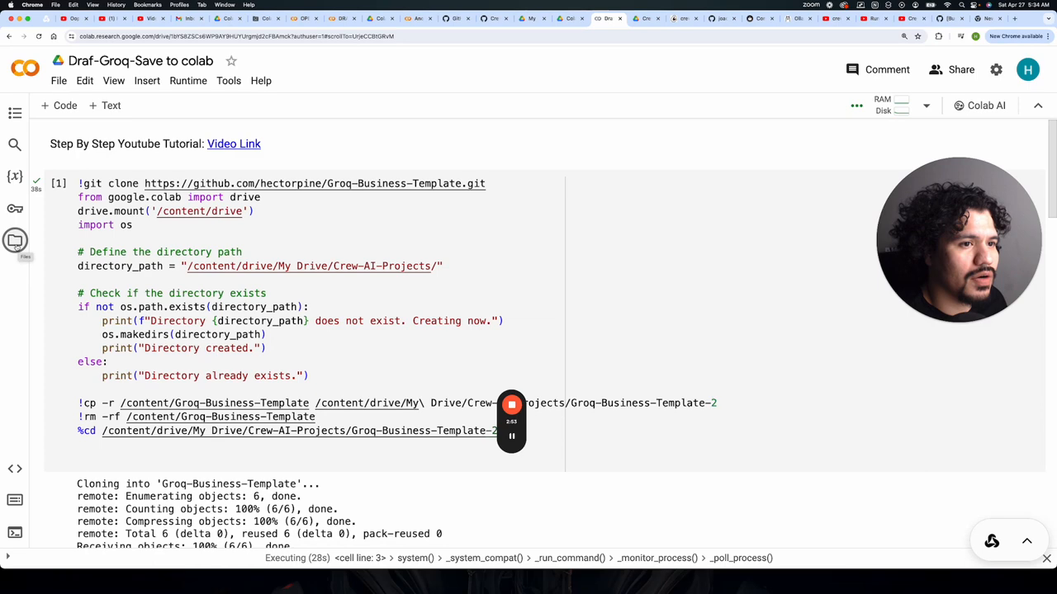
click(15, 240)
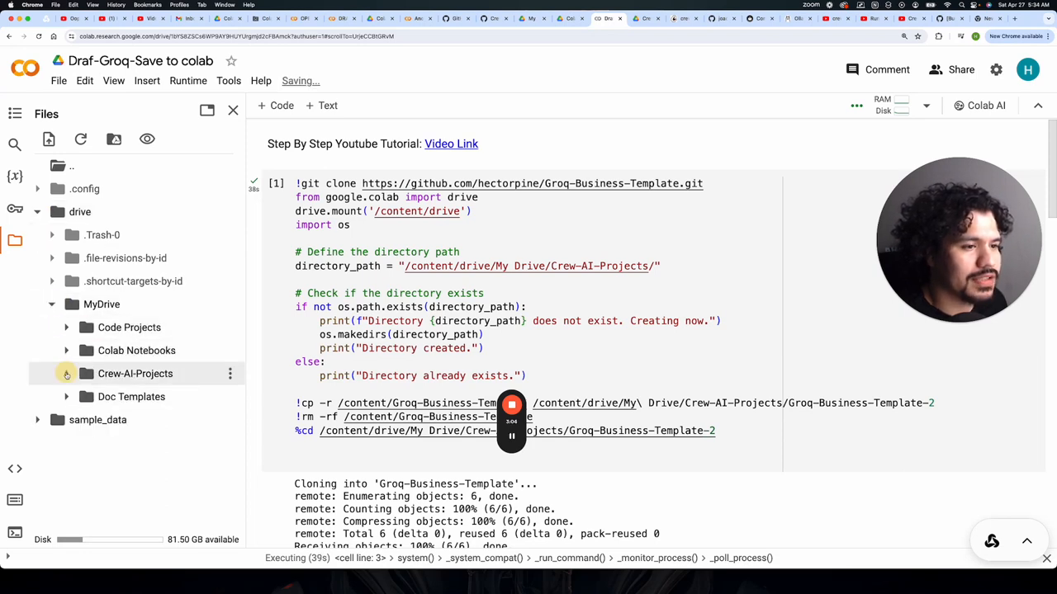
- Expand Crew-AI-Projects and Groq-Business-Template-2 in Files, then view it in Google Drive
click(66, 373)
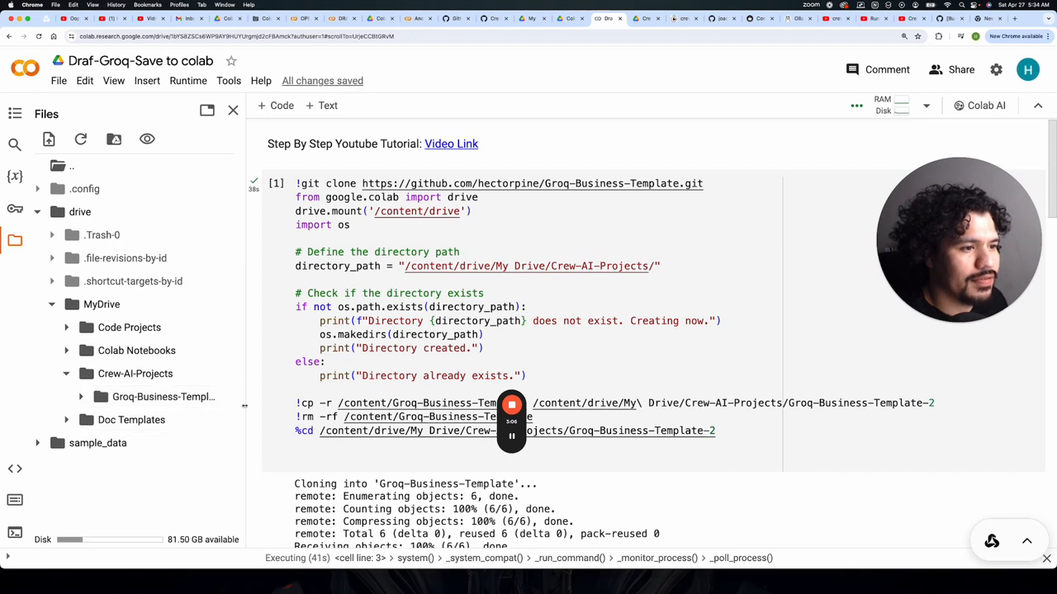
click(80, 387)
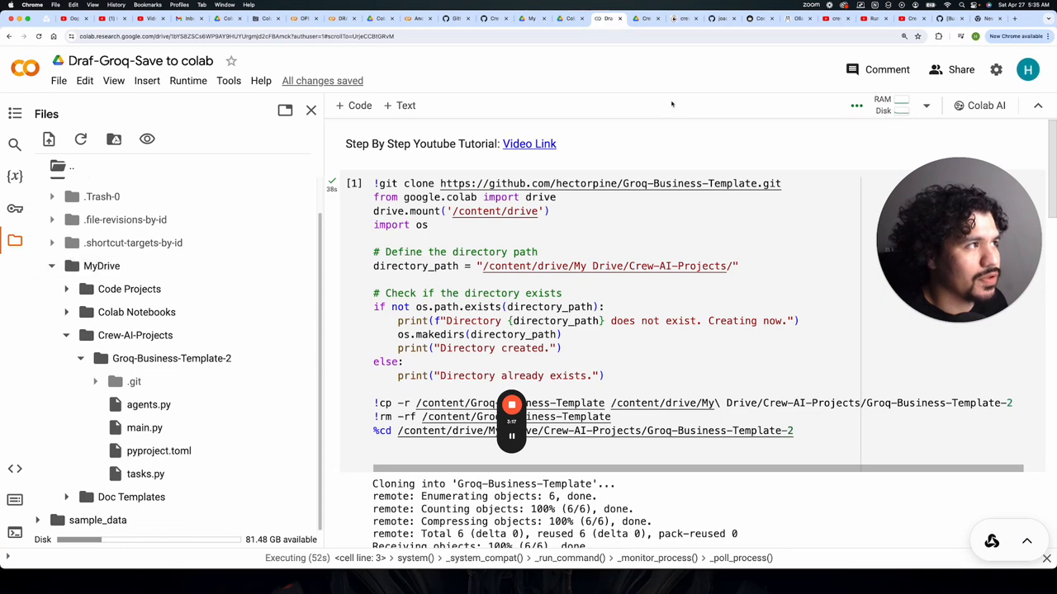
click(646, 18)
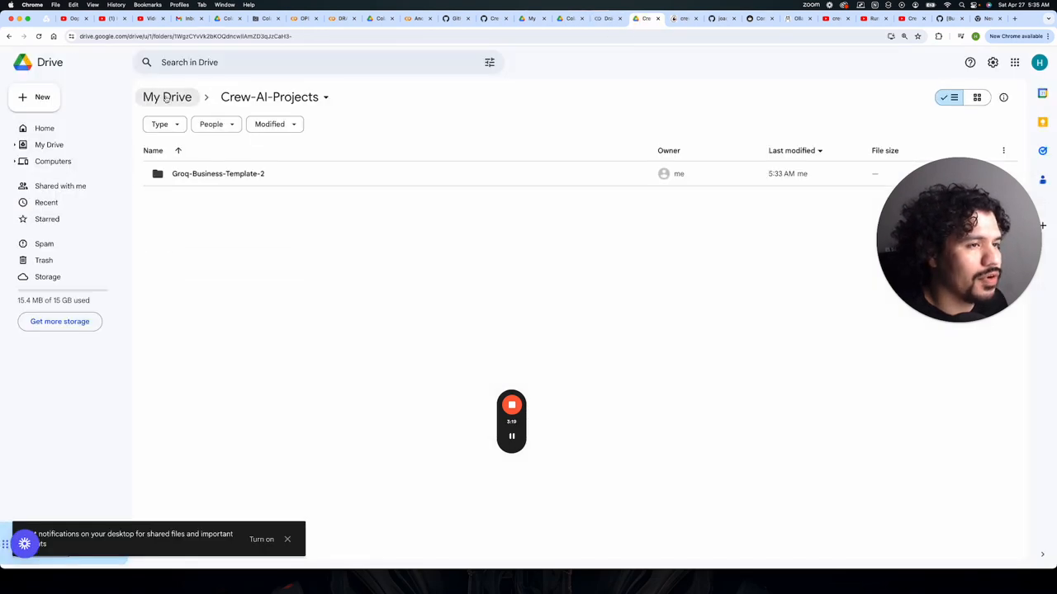
mouse_move(167, 96)
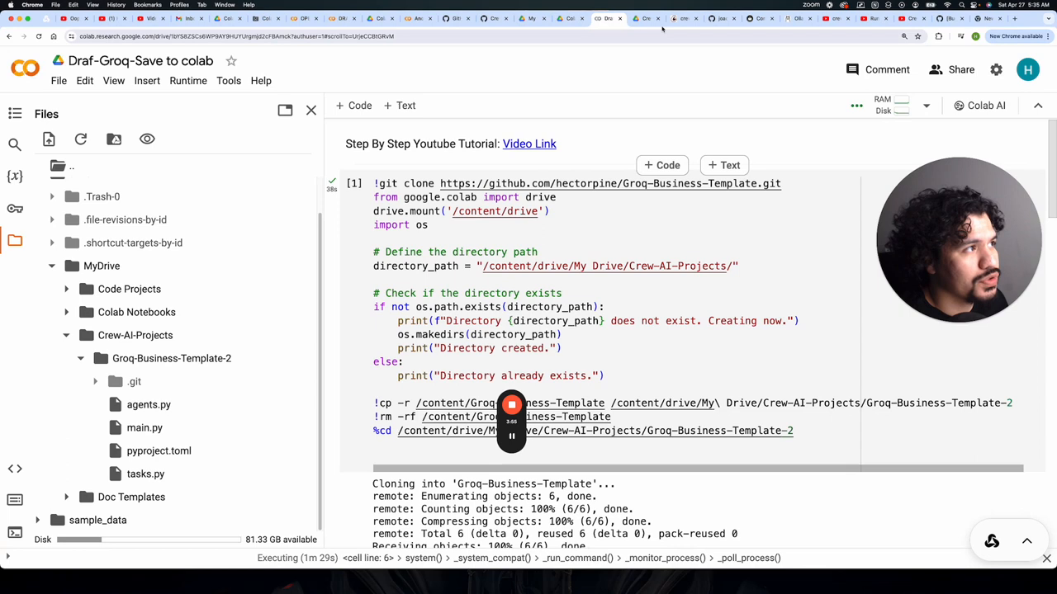
click(646, 18)
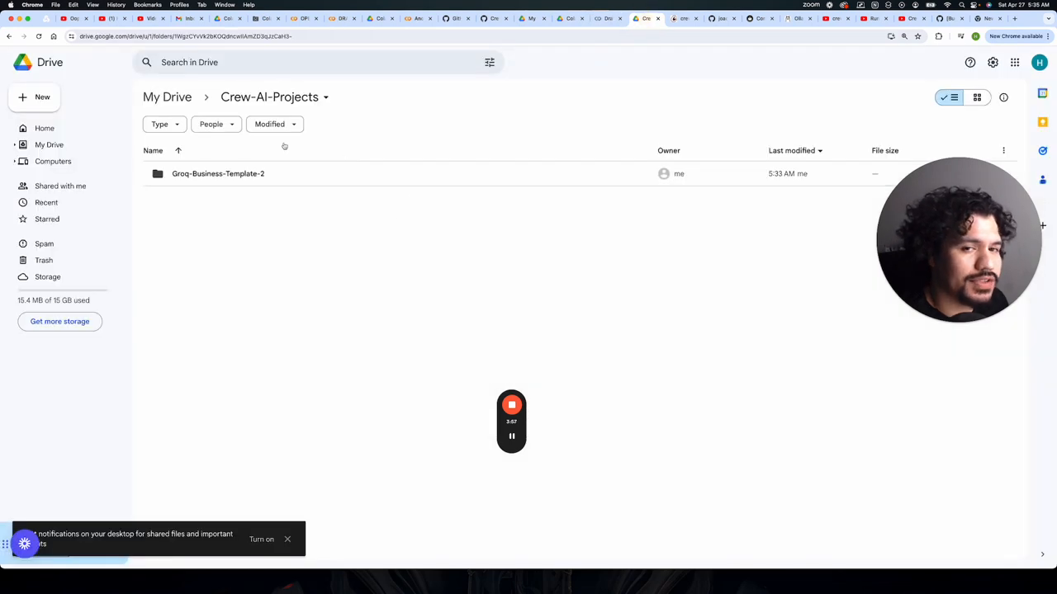